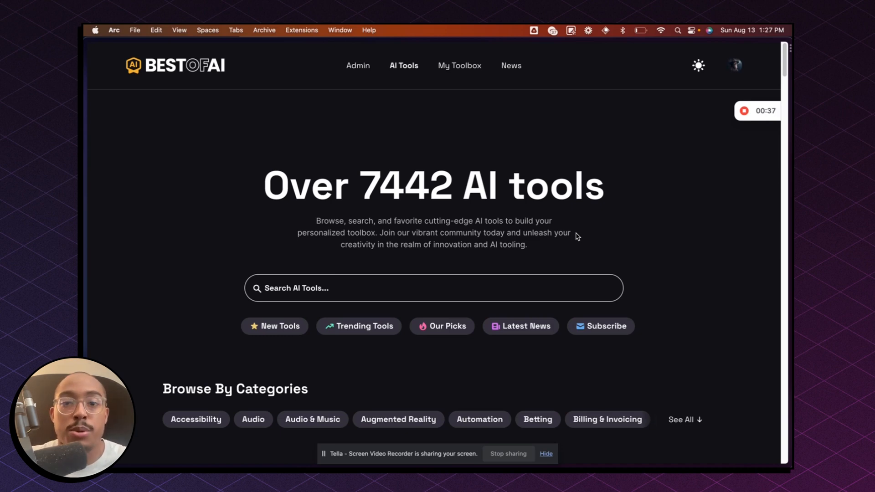
pyautogui.moveTo(226, 121)
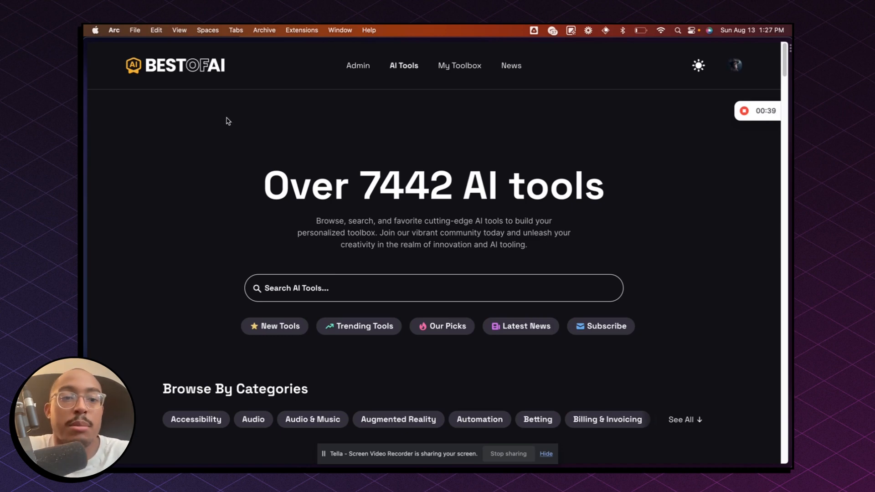
pyautogui.moveTo(382, 311)
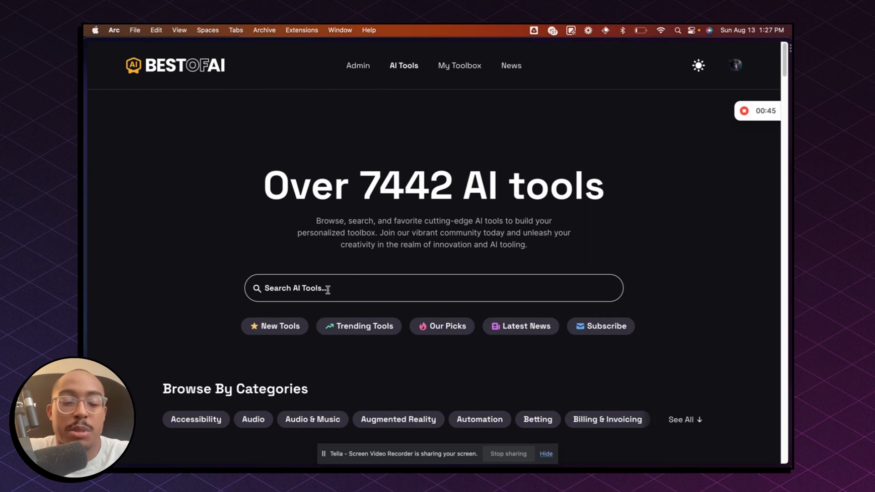
# Step: Search the AI tools directory for 'upscale' and browse the results
pyautogui.write('upscale')
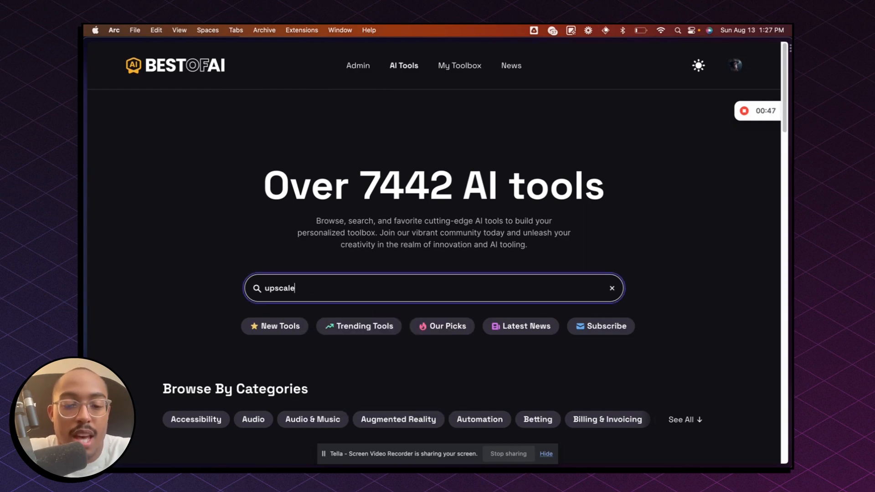
pyautogui.scroll(-3)
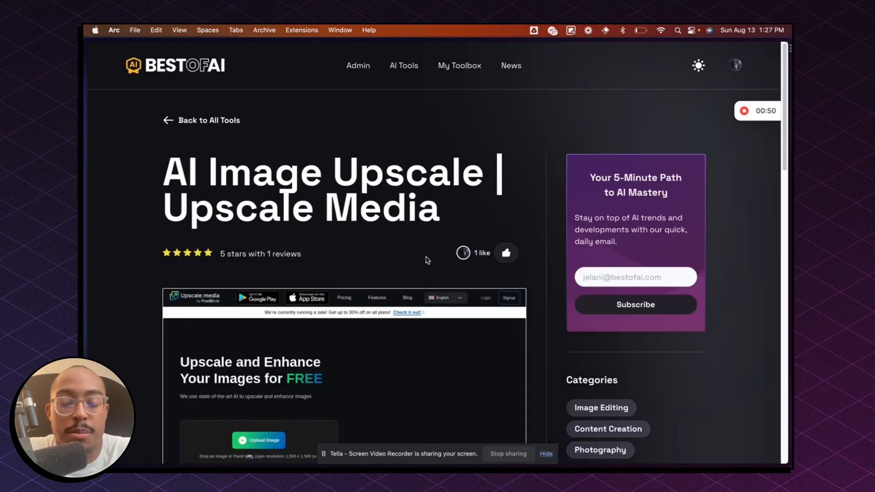
pyautogui.moveTo(263, 334)
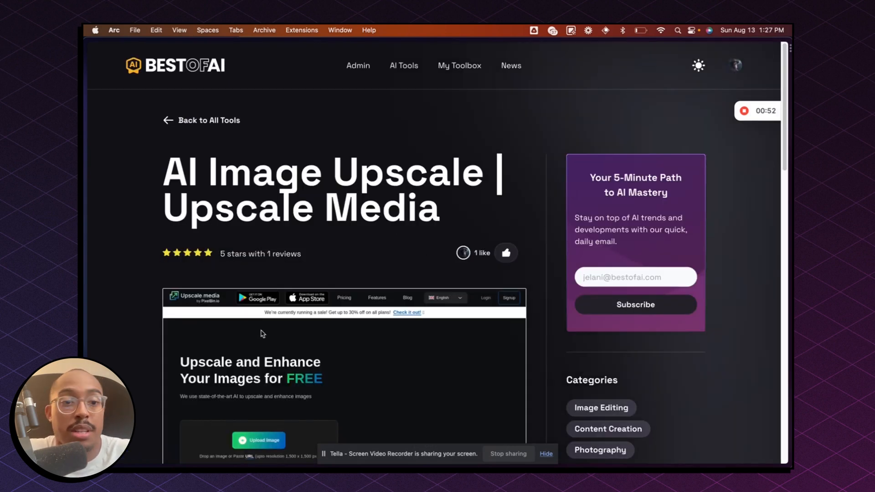
# Step: Scroll the Upscale Media listing toward its link to the Upscale.media site
pyautogui.scroll(-3)
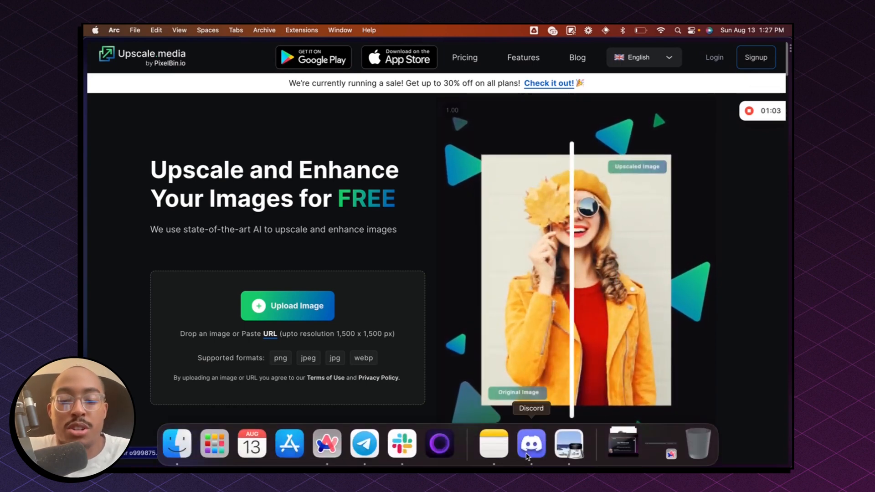
# Step: Switch to Discord and enlarge the Midjourney futuristic library image in #general
pyautogui.click(531, 445)
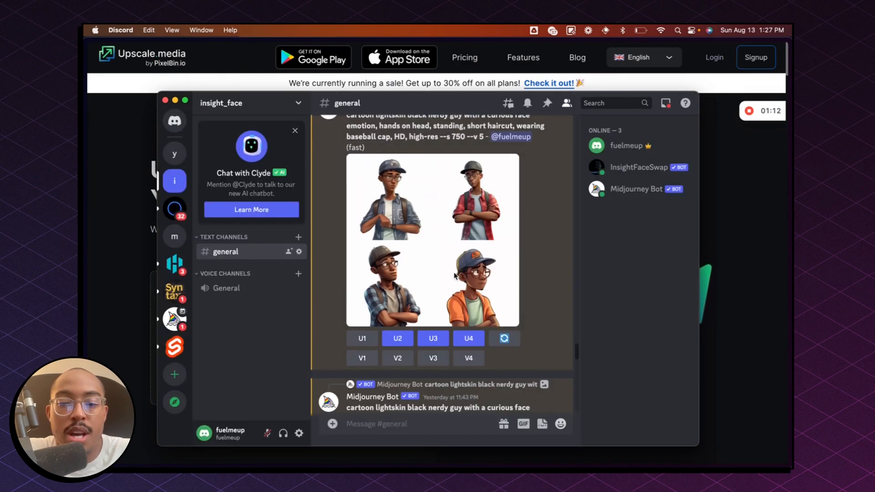
pyautogui.scroll(-3)
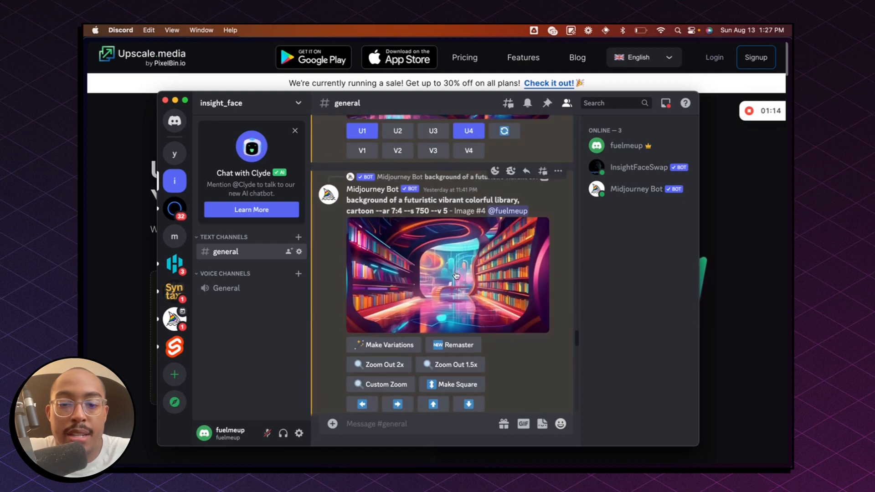
pyautogui.moveTo(464, 286)
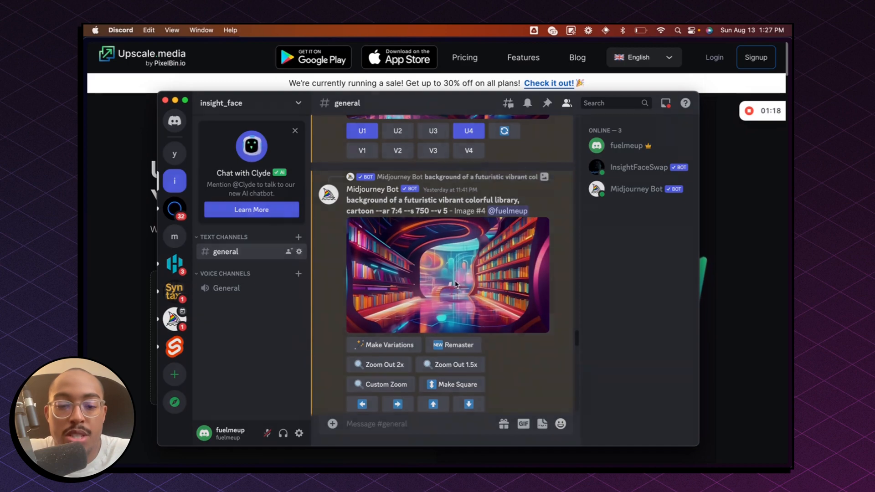
pyautogui.click(456, 284)
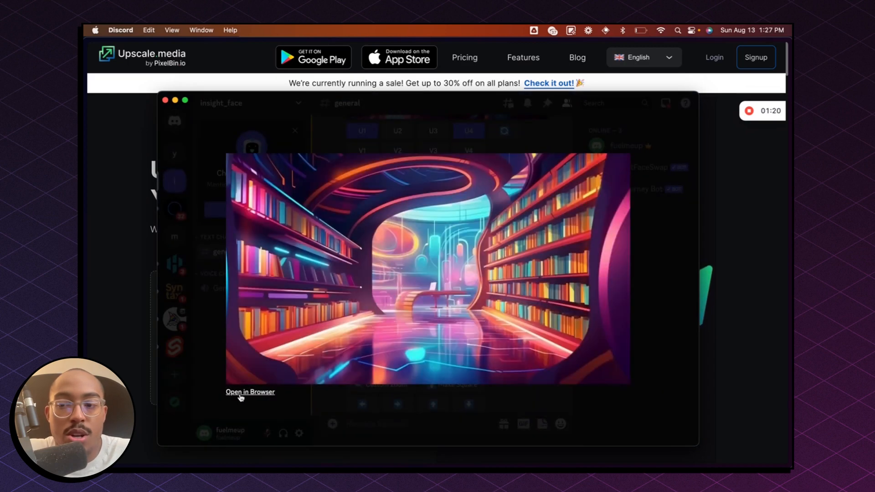
# Step: Leave the enlarged library image and return toward the Upscale.media page
pyautogui.click(250, 392)
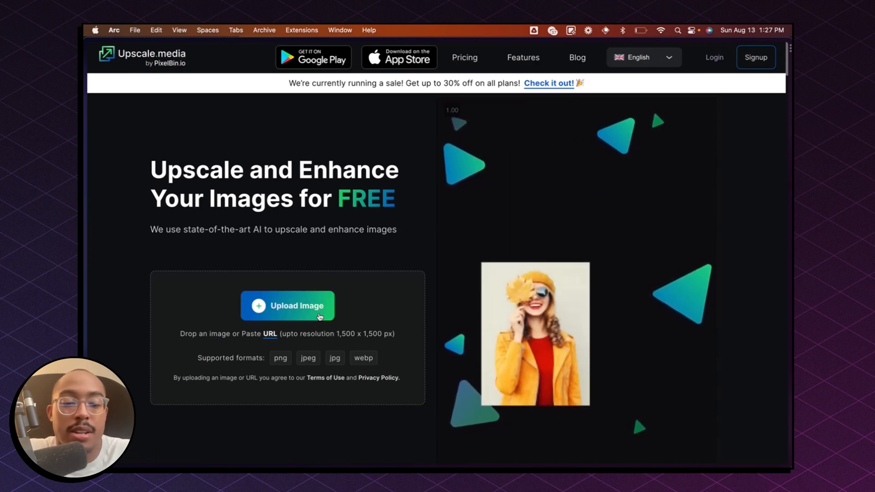
# Step: Upload the Midjourney library image so Upscale.media starts processing it
pyautogui.click(288, 306)
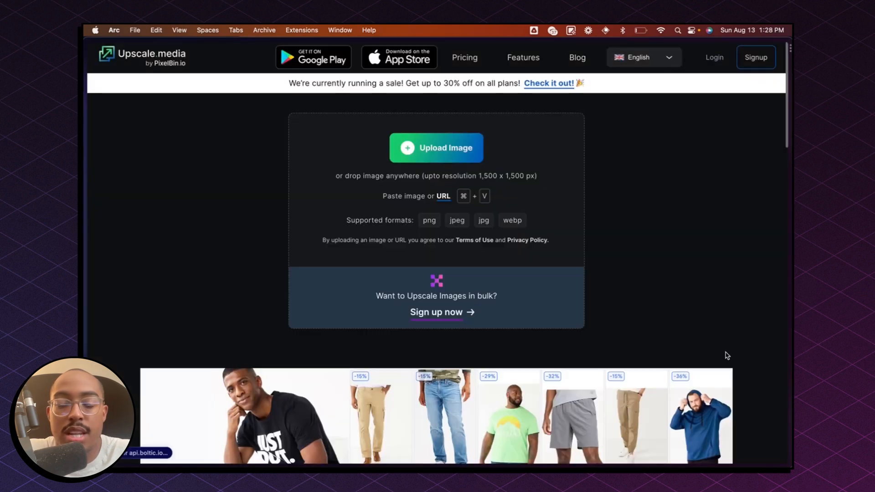
pyautogui.click(435, 148)
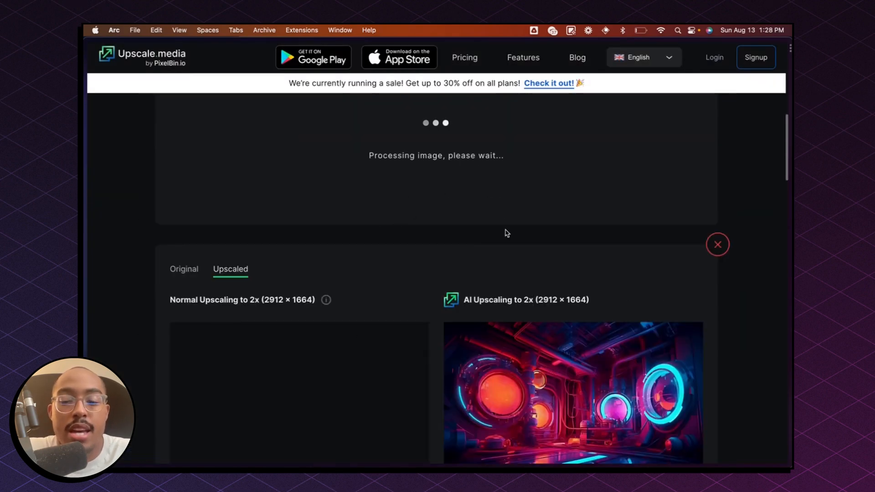
pyautogui.moveTo(512, 266)
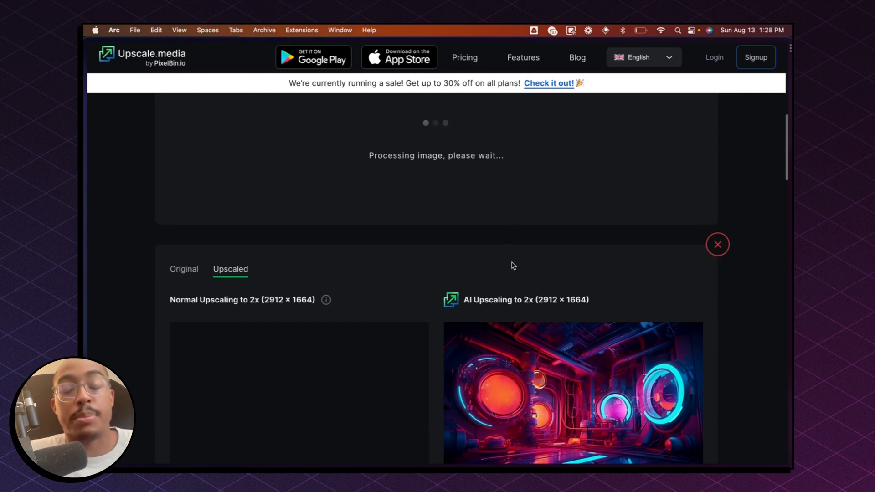
pyautogui.moveTo(468, 196)
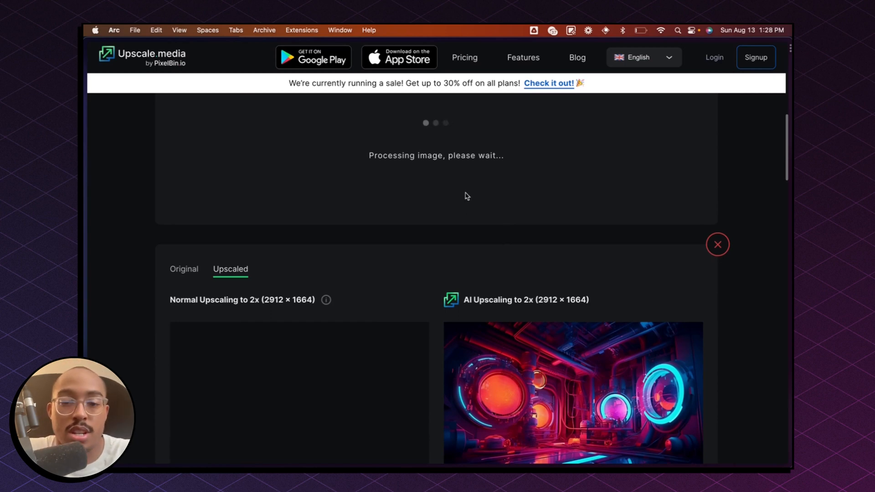
pyautogui.scroll(-3)
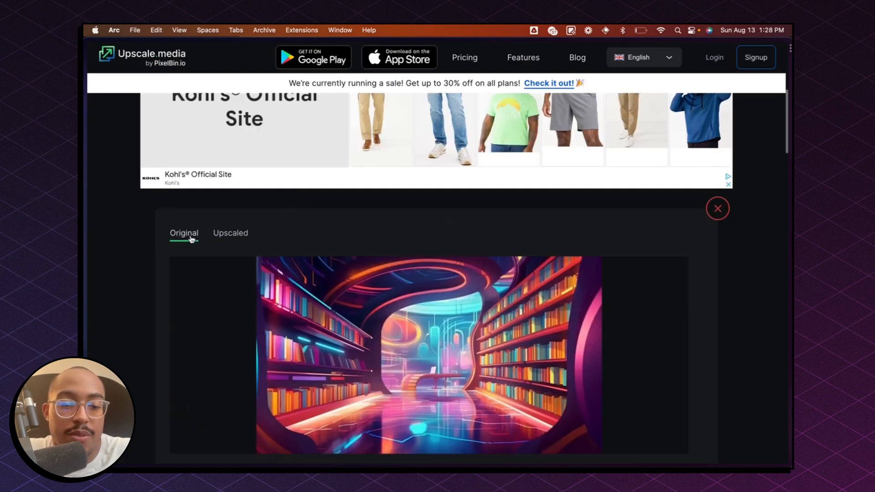
# Step: View the normal and AI 2x upscales at 2912 × 1664, reaching the Download Image button
pyautogui.scroll(-3)
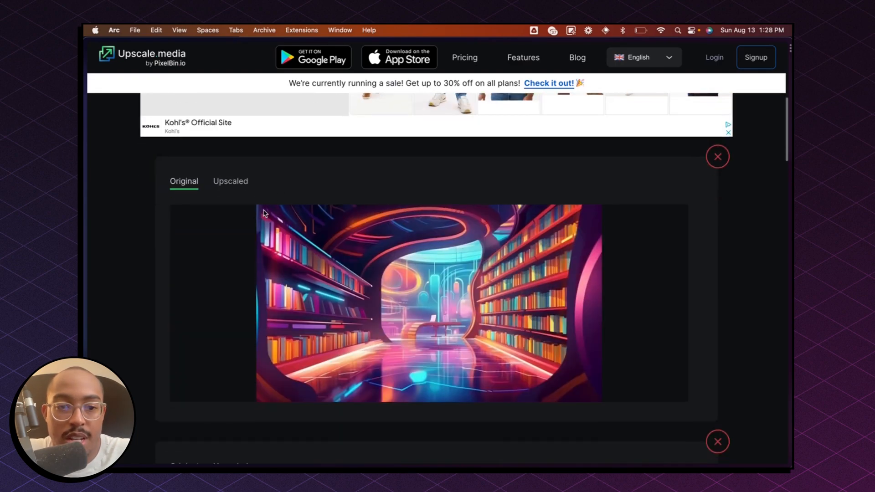
pyautogui.click(230, 181)
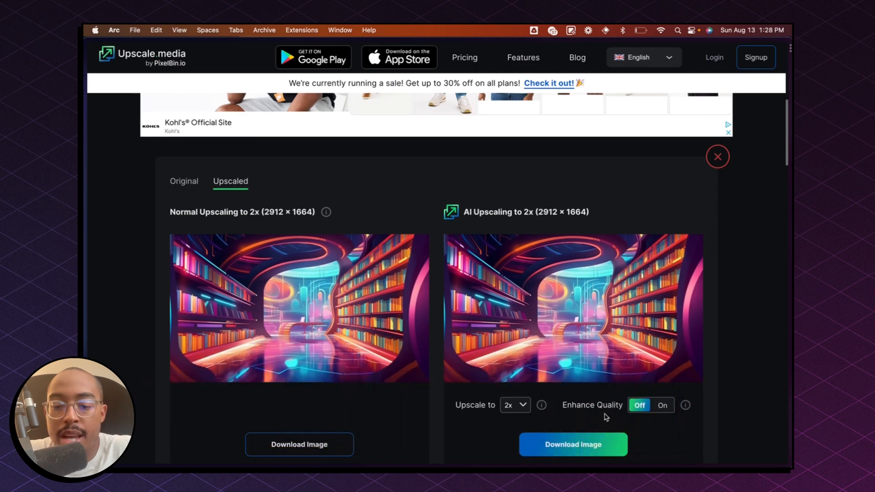
pyautogui.scroll(-3)
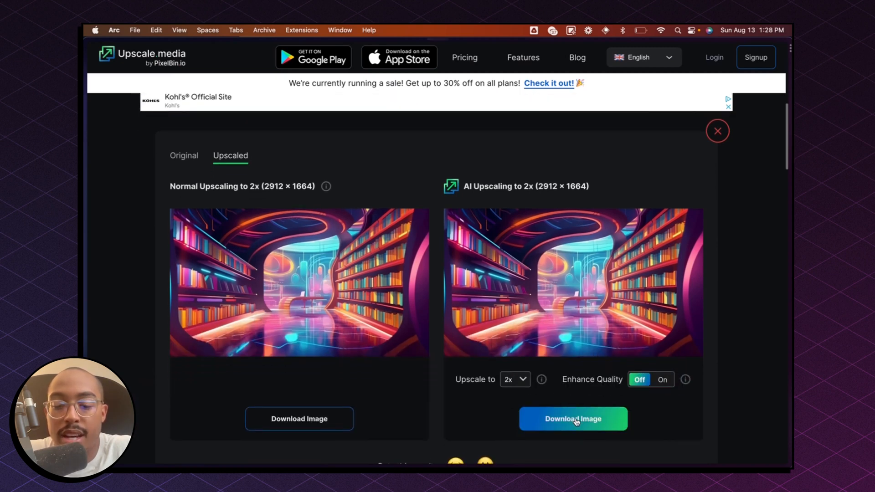